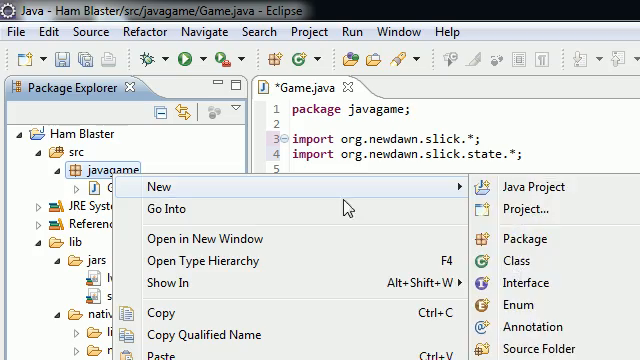
Create a new empty class named Menu in the javagame package
left_click(524, 260)
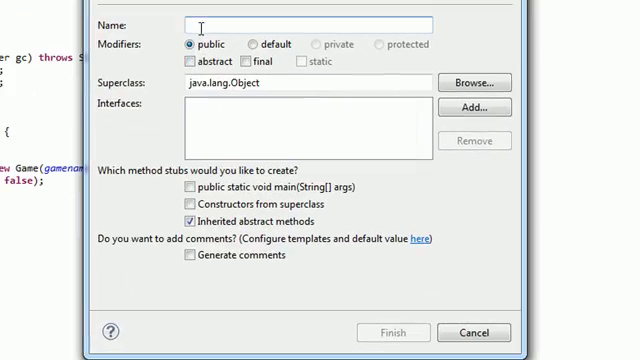
type("Menu")
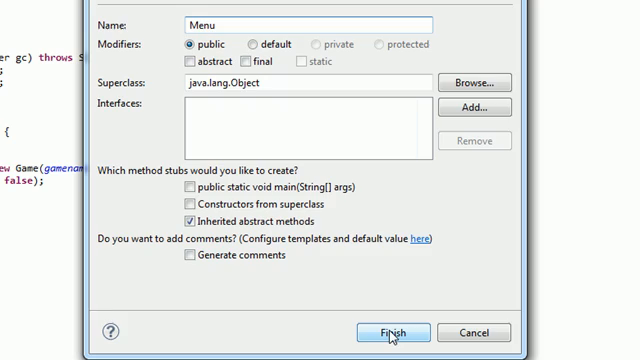
left_click(396, 332)
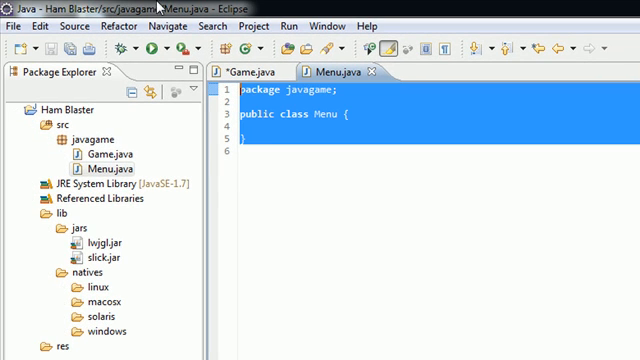
mouse_move(150, 232)
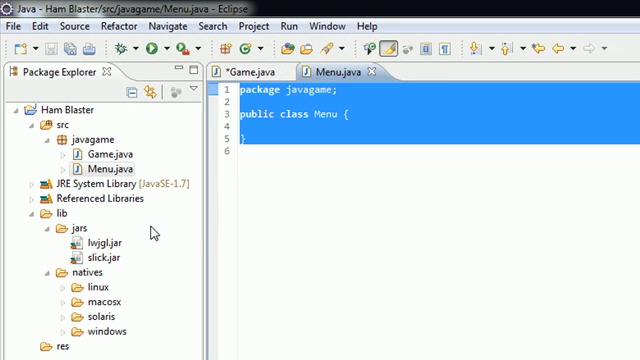
mouse_move(144, 222)
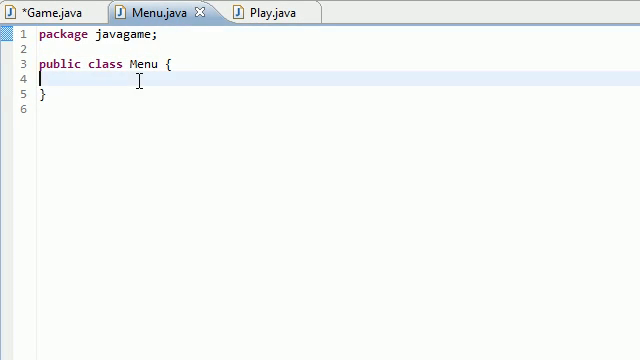
mouse_move(68, 12)
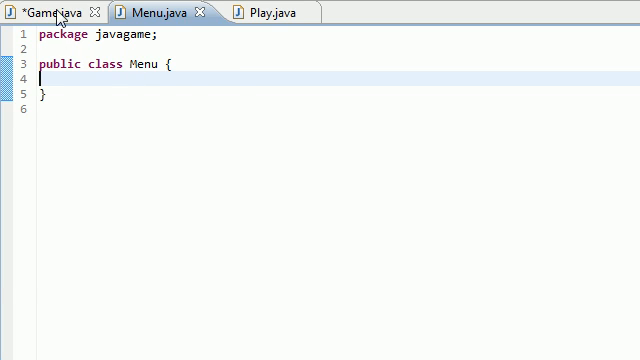
Add the org.newdawn.slick.* and org.newdawn.slick.state.* imports to Menu.java, matching Game.java
left_click(50, 10)
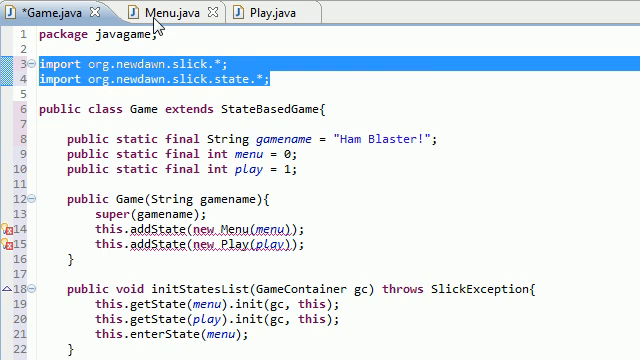
left_click(160, 12)
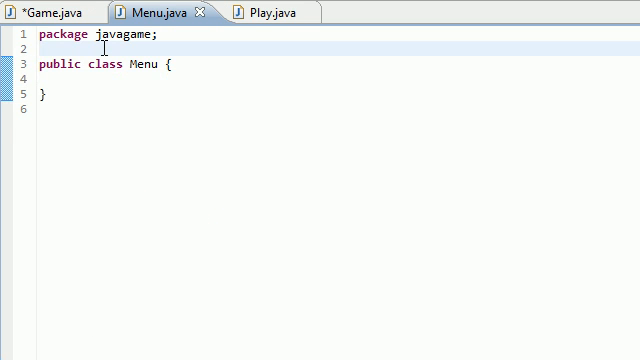
type("import org.newdawn.slick.*;")
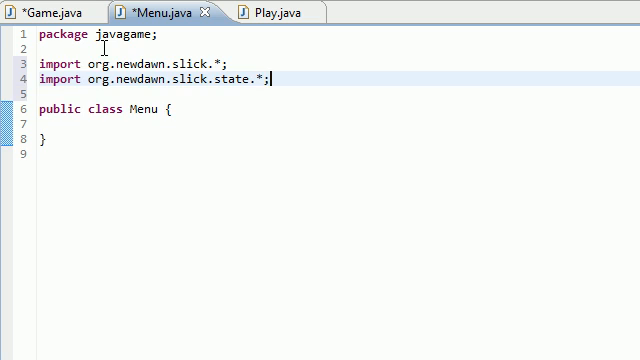
left_click_drag(56, 64, 280, 78)
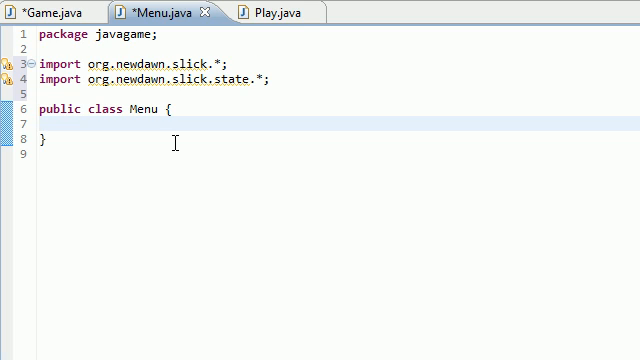
Append 'extends BasicGameState' after 'public class Menu'
left_click(36, 124)
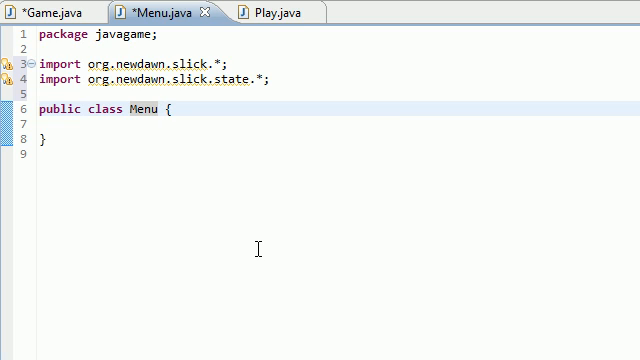
type("ex")
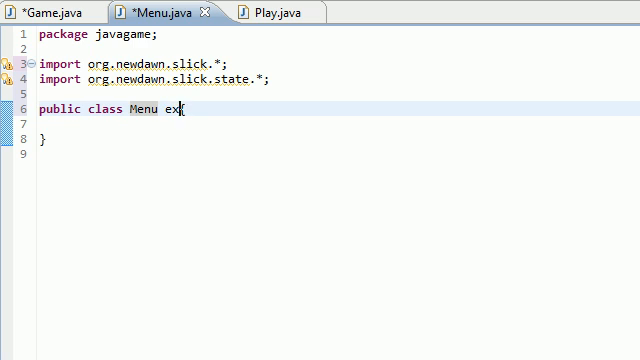
type("tends")
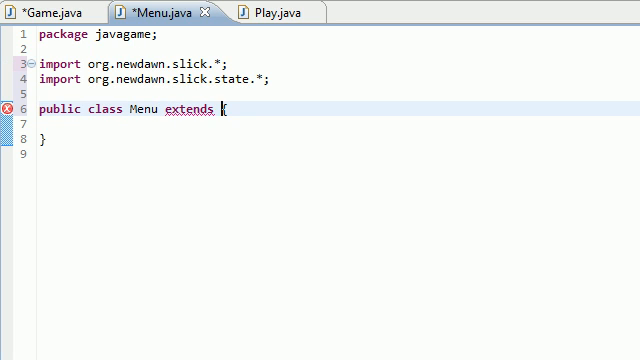
type("BasicGame")
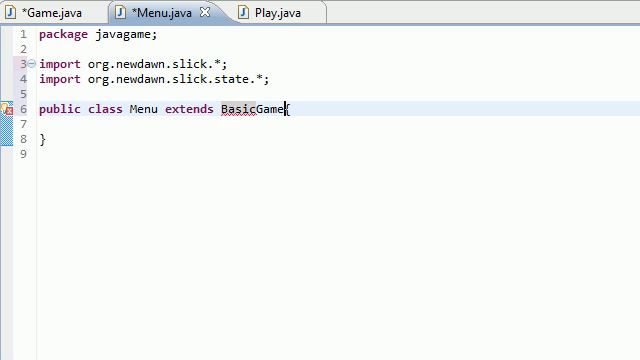
type("State")
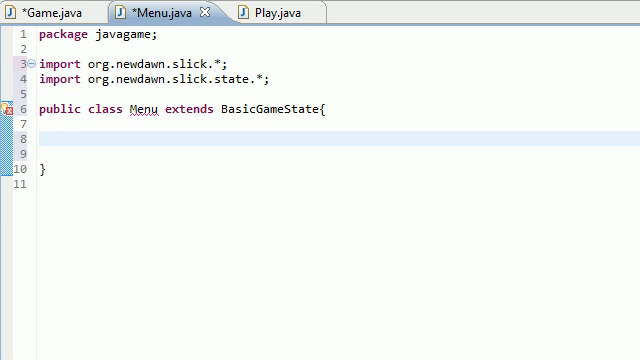
Write the empty constructor 'public Menu(int state){ }' inside the class body
left_click(70, 136)
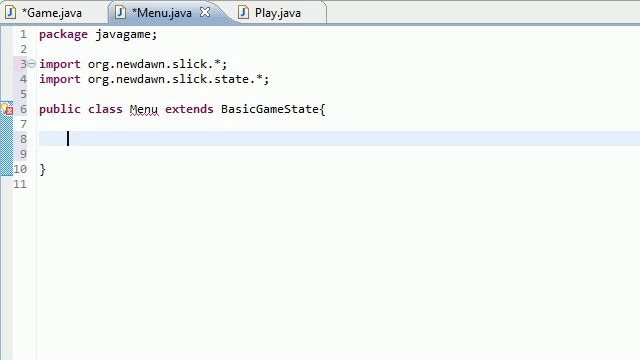
type("public")
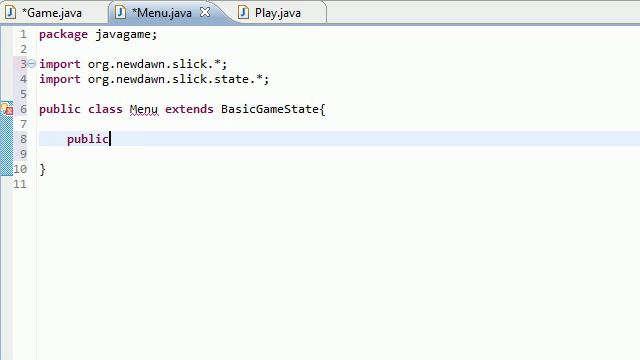
type("Menu")
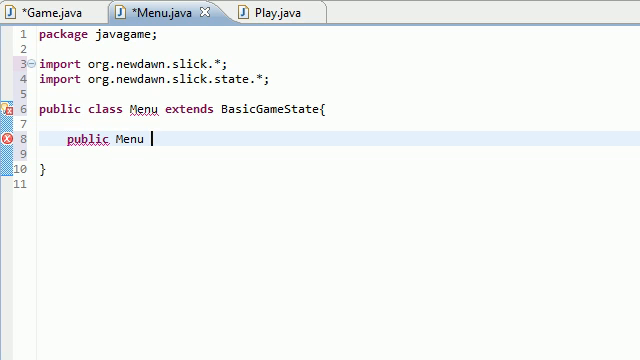
type("()")
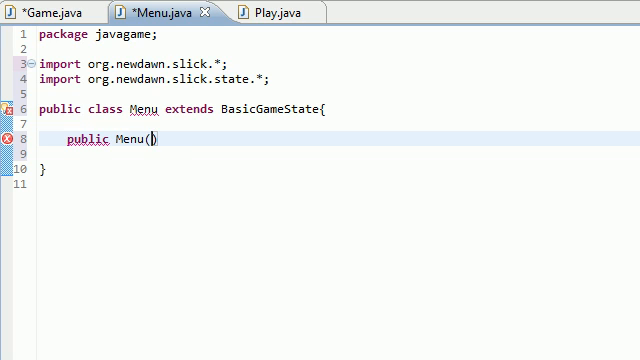
type("int state")
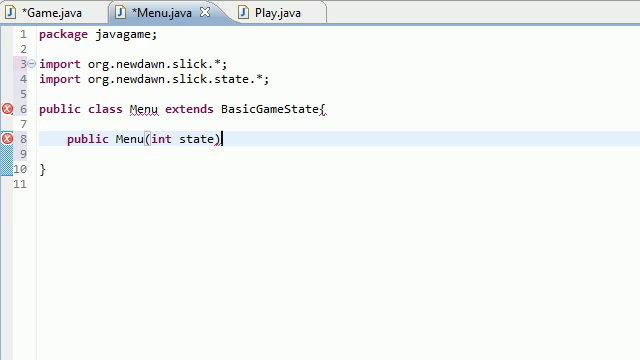
type("{")
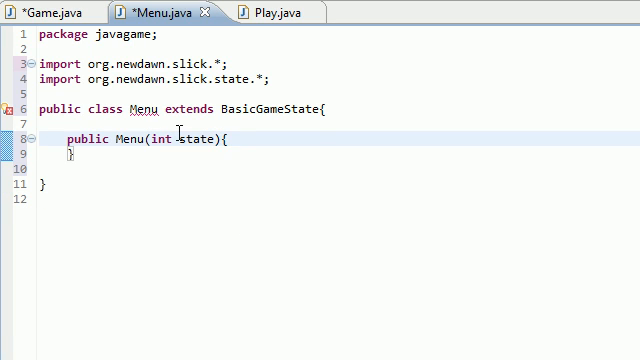
double_click(180, 138)
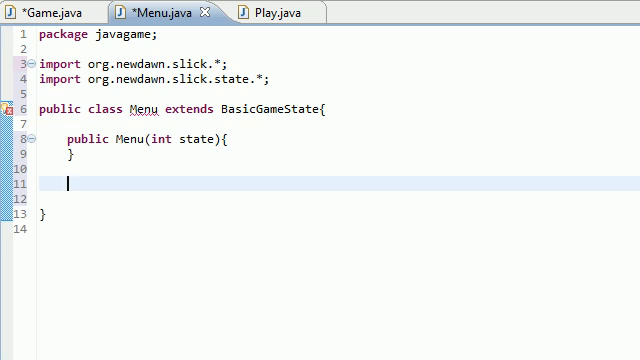
Write 'public void init(GameContainer gc,' as the start of the init method header
type("p")
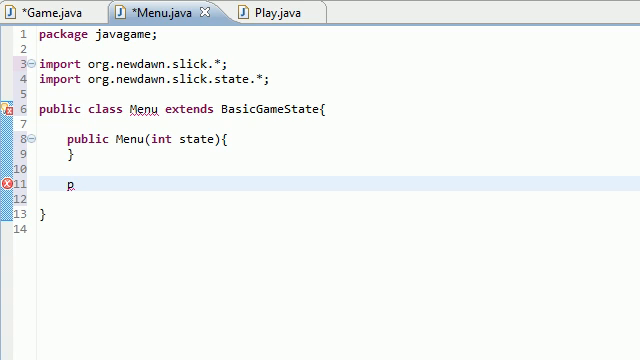
type("ublic")
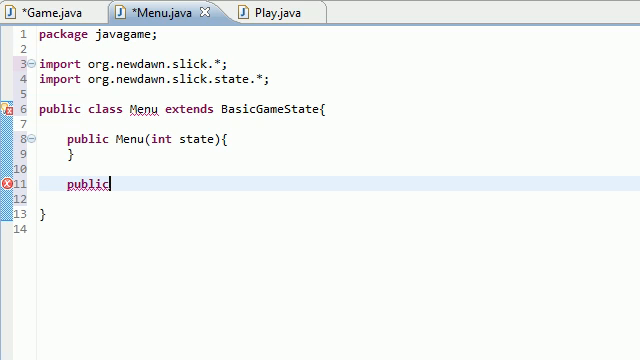
type("void ini")
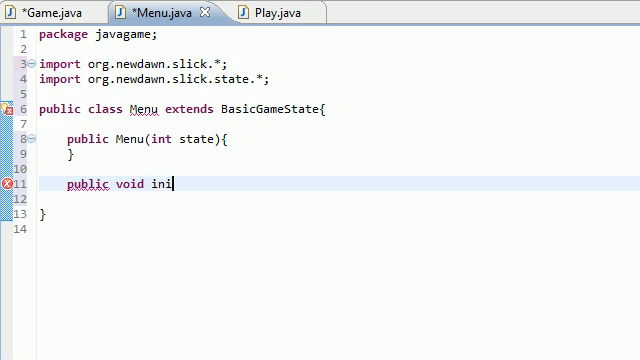
type("t()")
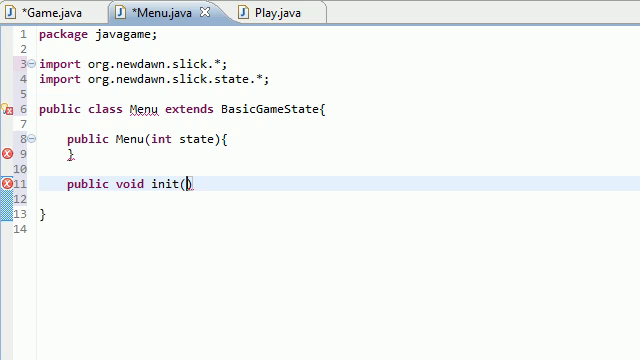
type("Gameco")
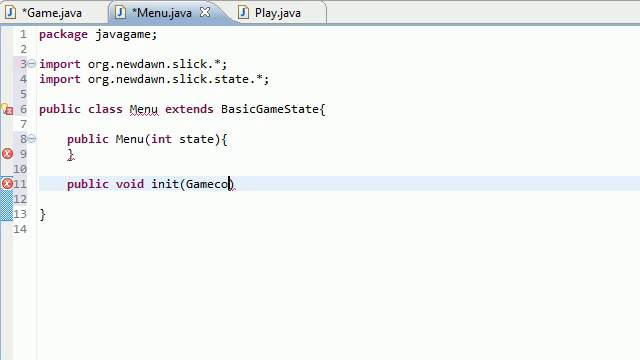
key("BackSpace")
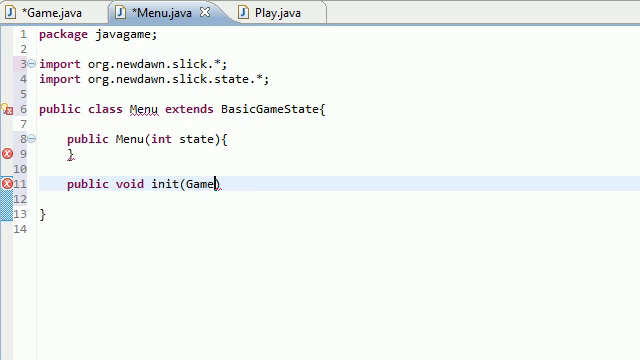
type("Container")
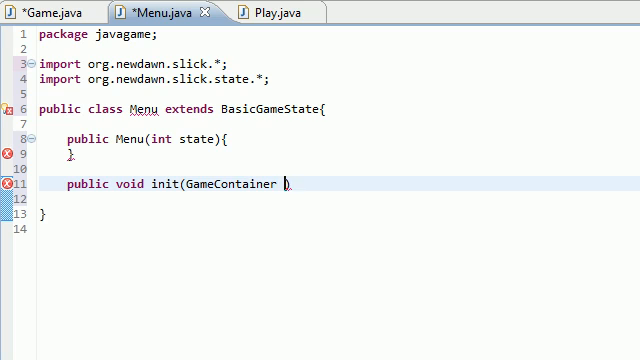
type("gc,")
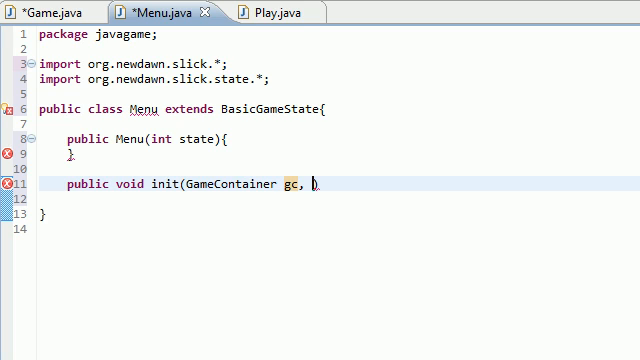
Complete the parameter list with 'StateBasedGame sbg' and check Game.java for reference
type("StateB")
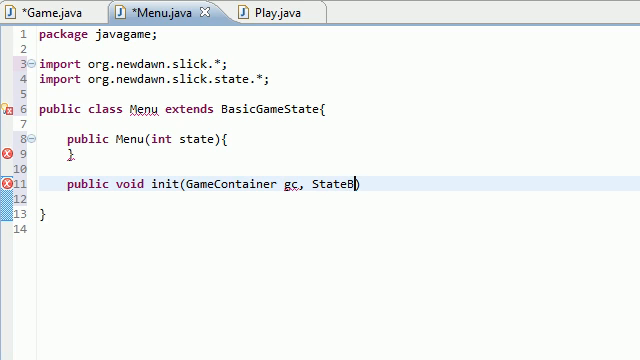
type("asedGame")
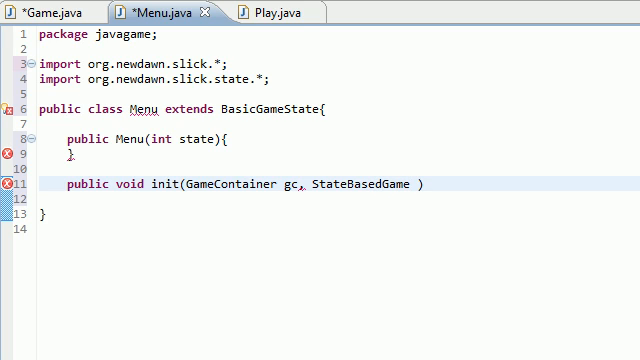
type("sbg")
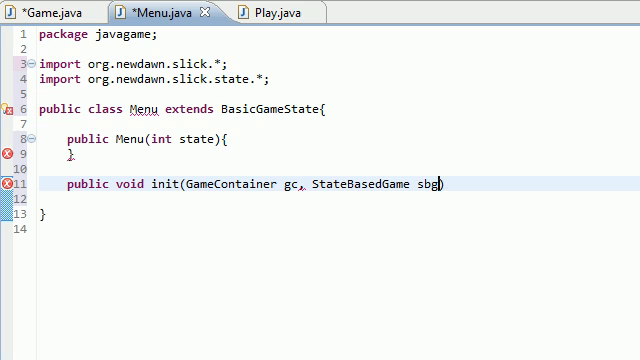
double_click(430, 184)
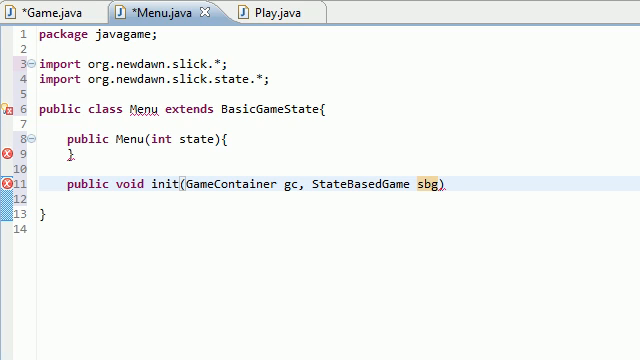
left_click(456, 184)
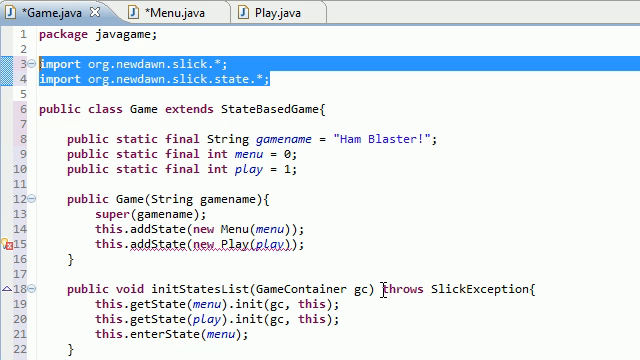
Append 'throws SlickException{}' to init's header and move to a new line below it
right_click(396, 288)
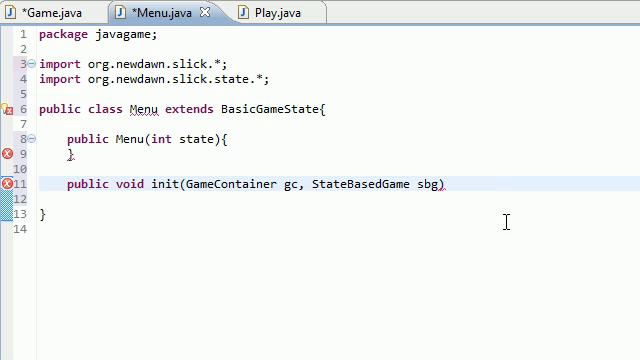
type("throws SlickException{}")
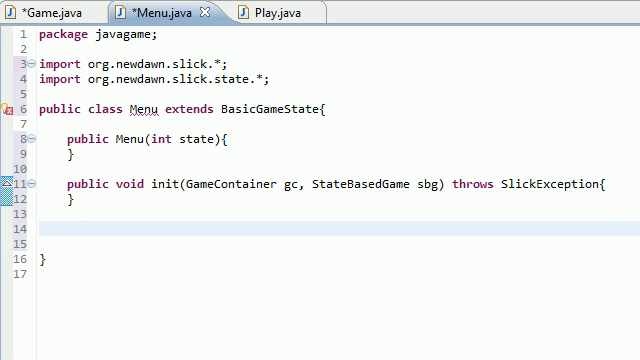
left_click(70, 228)
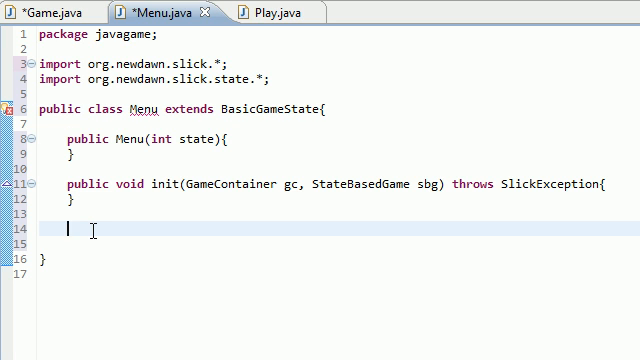
Write 'public void render(' and paste in init's gc and sbg parameters
type("p")
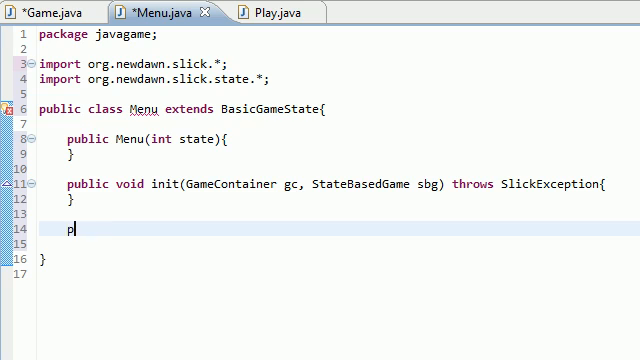
type("ublic void")
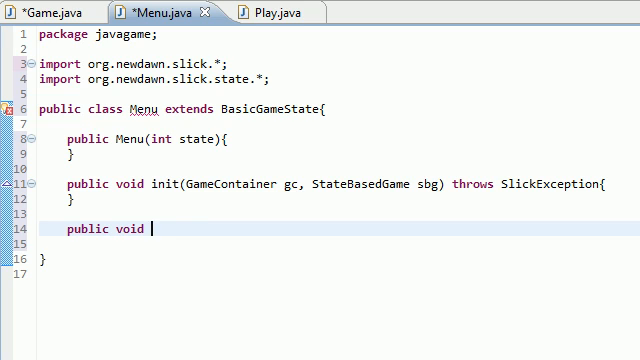
type("render")
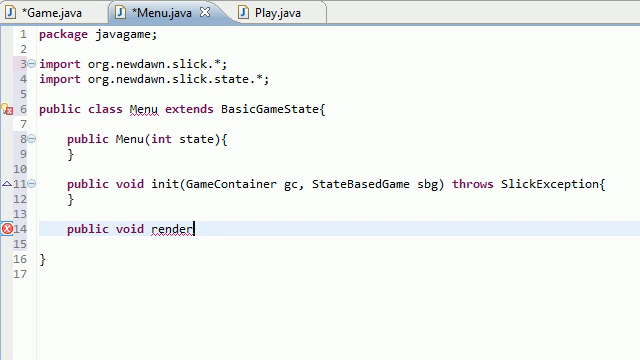
type("()")
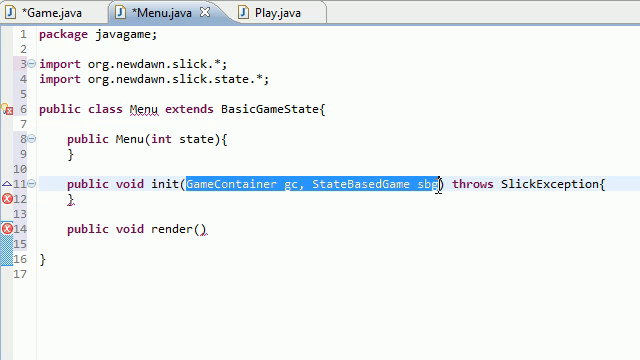
right_click(420, 184)
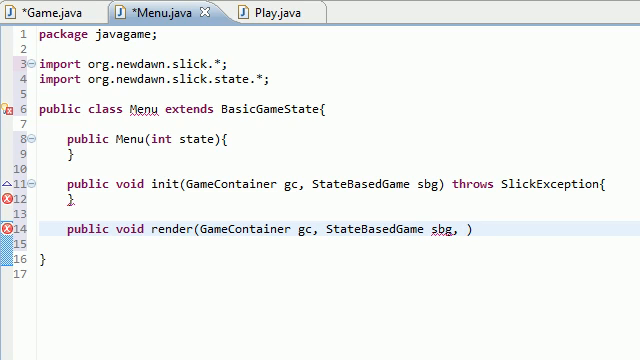
Add the 'Graphics g' parameter and 'throws SlickException{' with an empty body
type("Graphics")
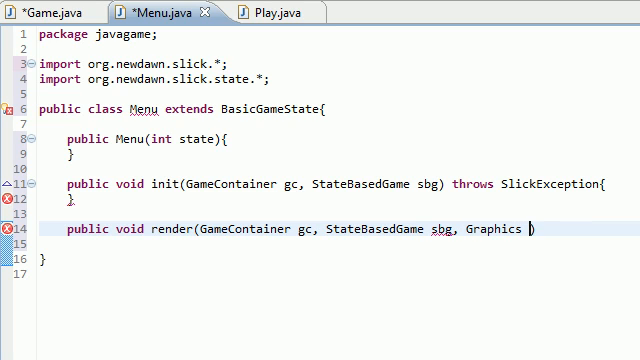
type("g")
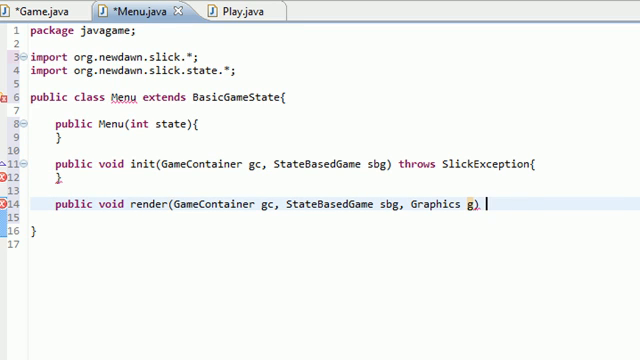
type("throws SlickException{")
left_click(334, 244)
type("public vopi")
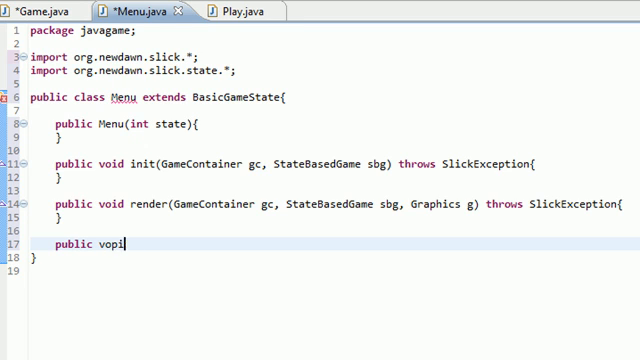
Write 'public void update(GameContainer gc, StateBasedGame sbg,' for the update method
type("void")
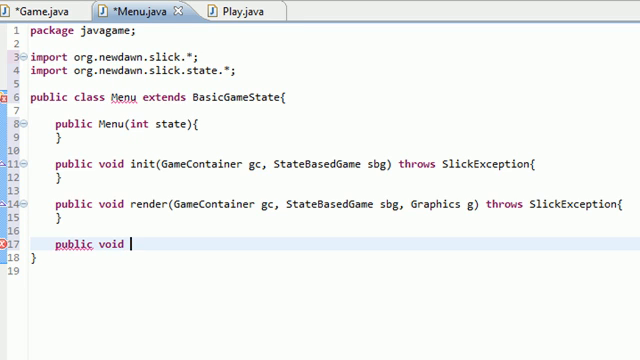
type("update")
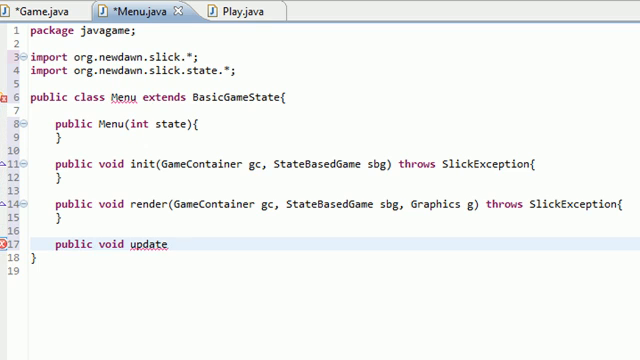
type("(")
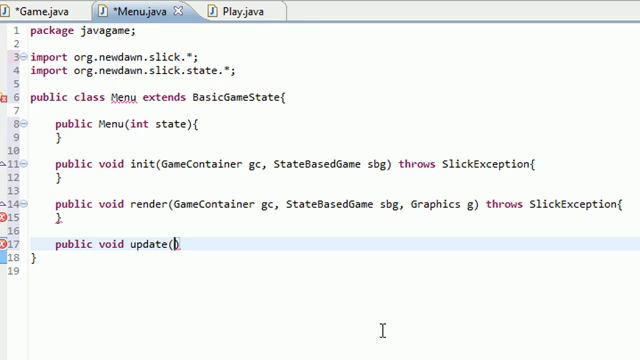
double_click(280, 204)
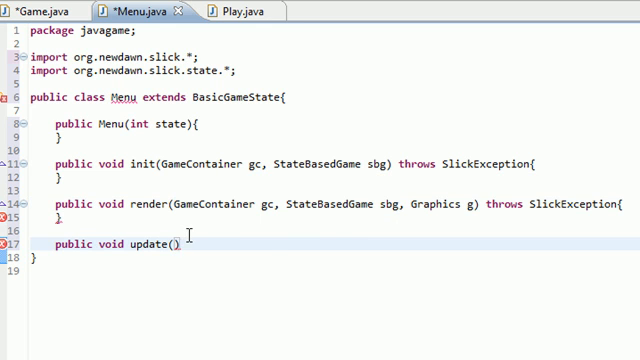
type("GameContainer gc, StateBasedGame sbg,")
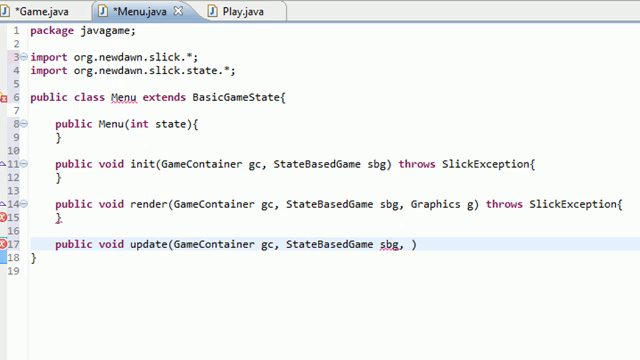
Finish update with 'int delta) throws SlickException{' and an empty body
type("int d")
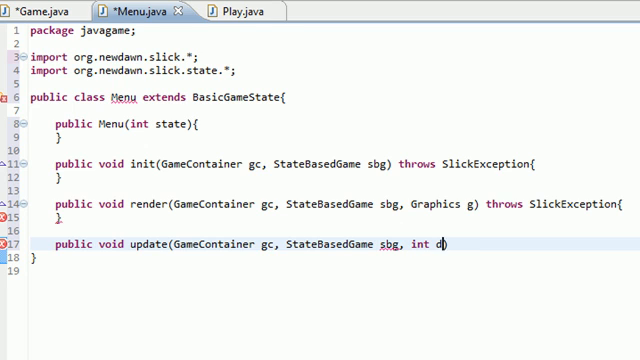
type("elta)")
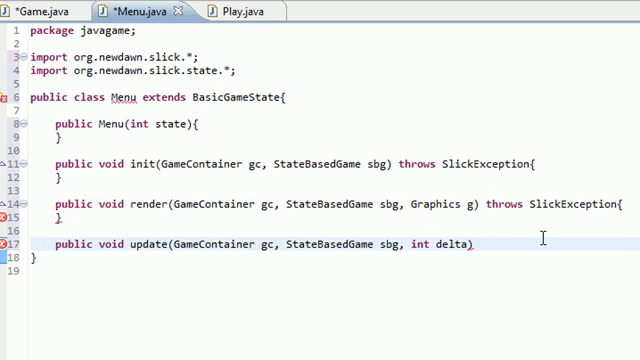
type("throws SlickException{")
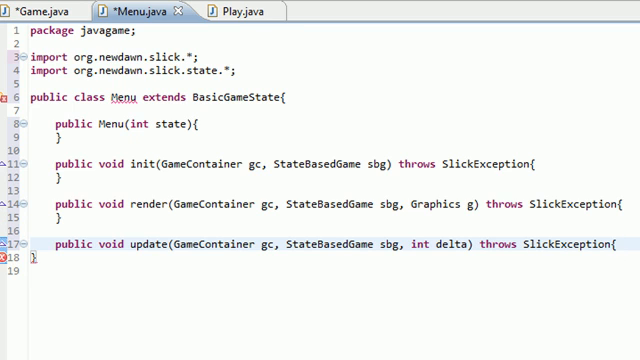
key("enter")
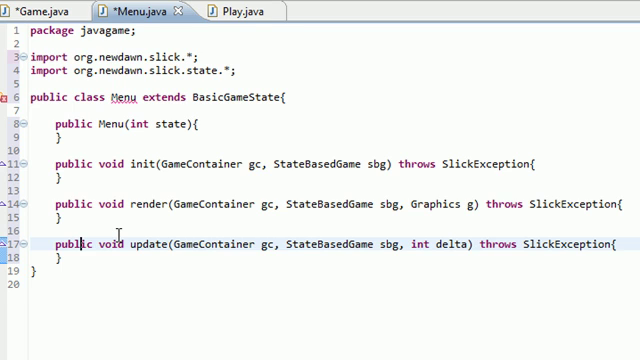
mouse_move(130, 240)
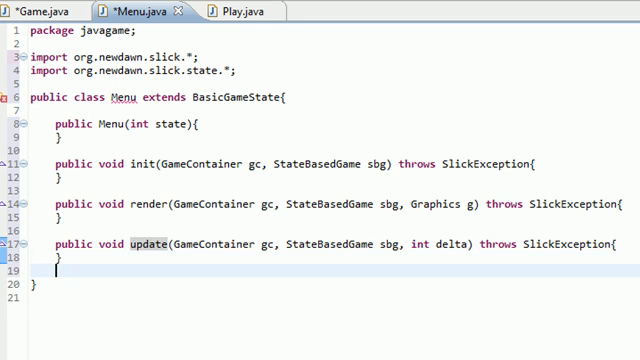
Write 'public int getID(){ return 0; }' below update and select all of Menu's code
key("Enter")
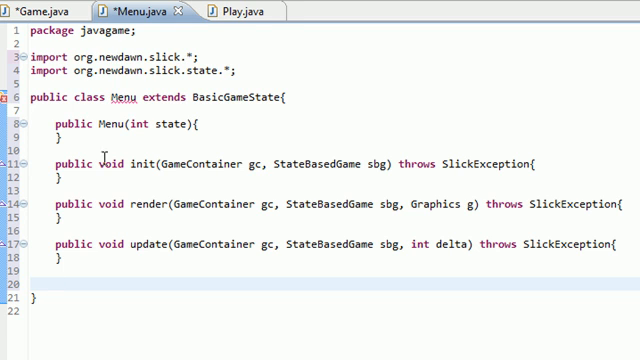
left_click_drag(58, 164, 66, 176)
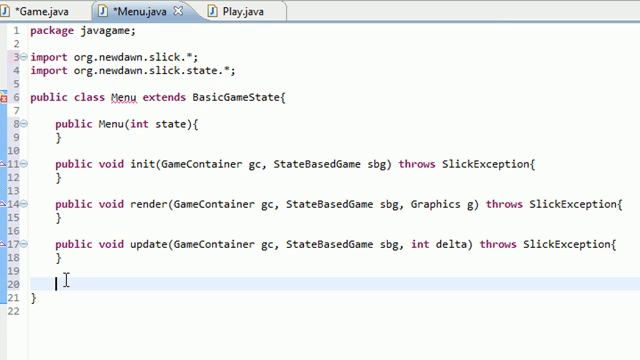
type("public")
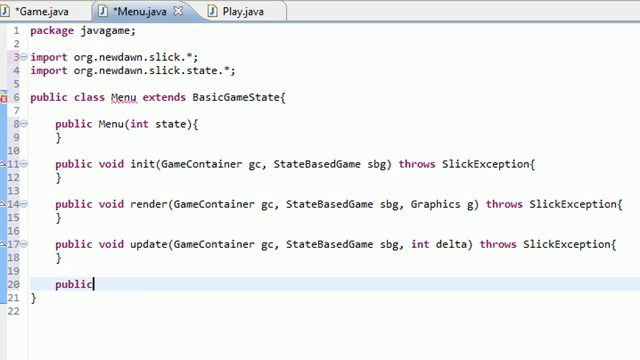
type("int ge")
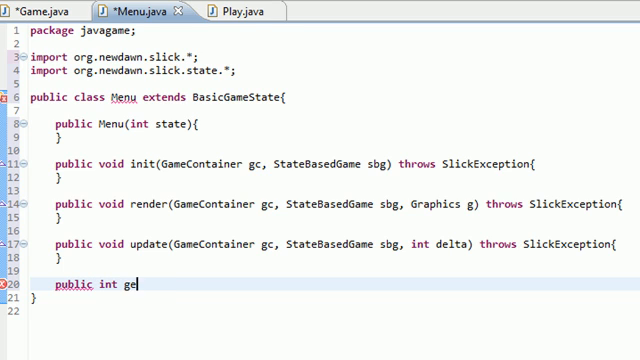
type("tID(){")
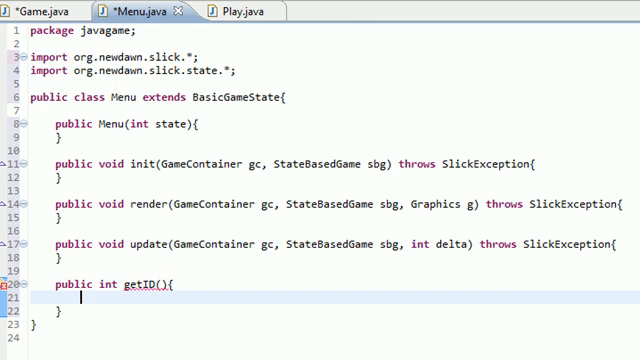
type("return")
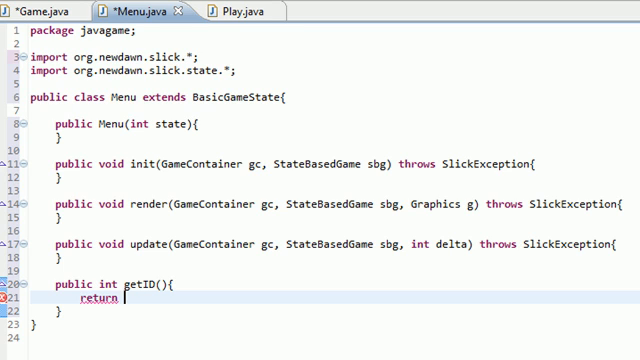
type("0;")
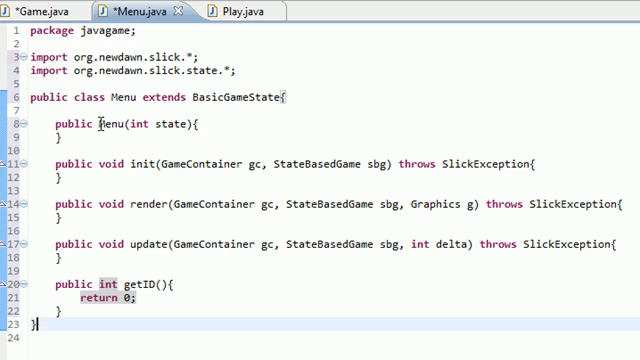
key("ctrl+a")
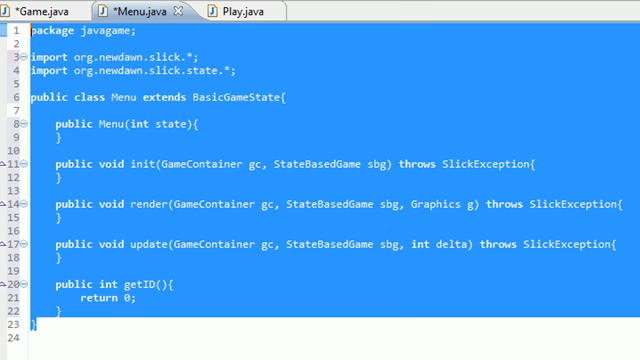
Paste the Menu code into Play.java, rename class and constructor to Play, and return 1 from getID
left_click(224, 8)
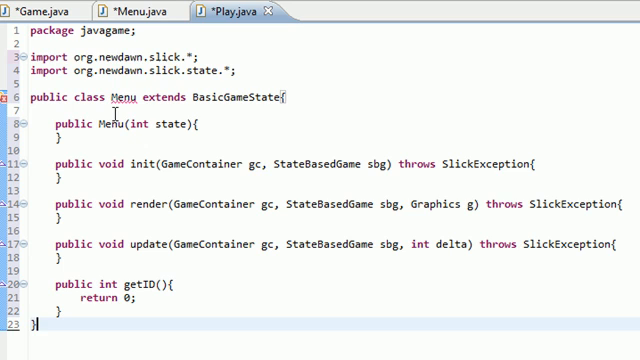
mouse_move(244, 96)
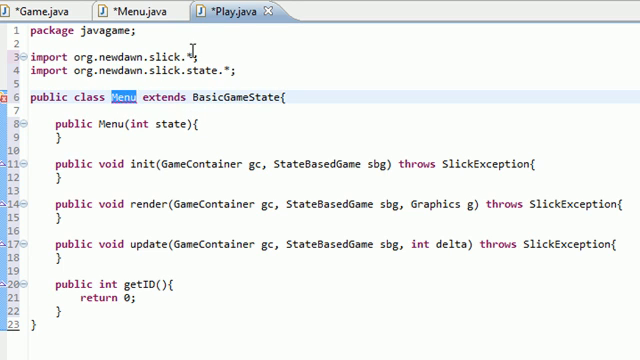
type("Play")
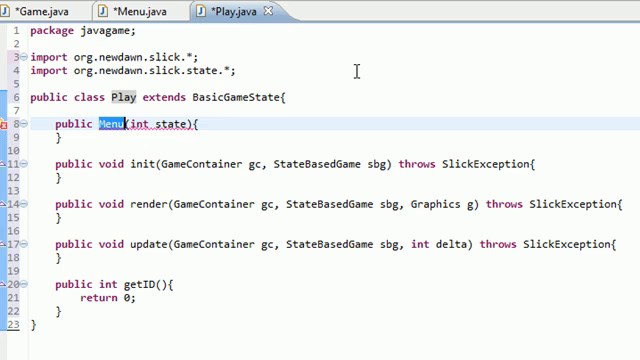
type("Play")
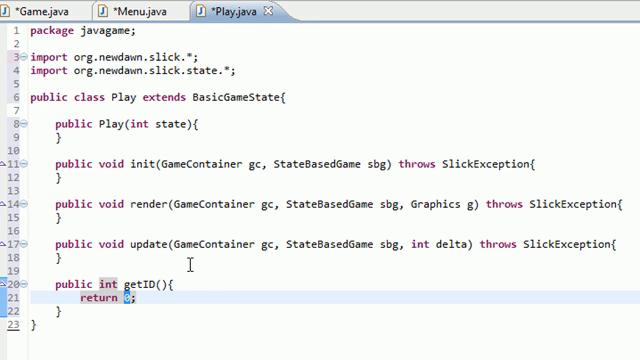
type("1")
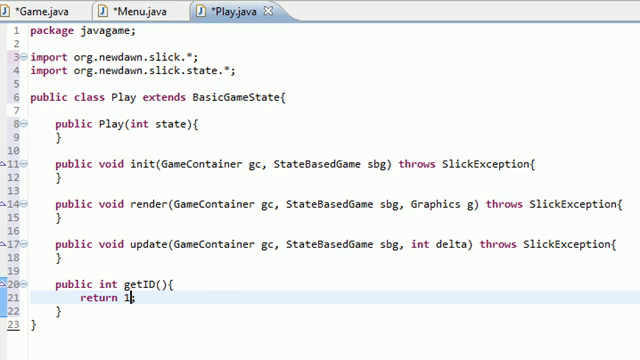
Return to Menu.java and review its BasicGameState superclass and getID method after glancing at Game.java
left_click(40, 8)
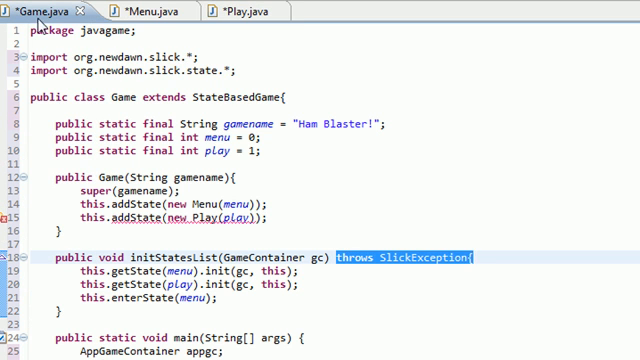
left_click(150, 12)
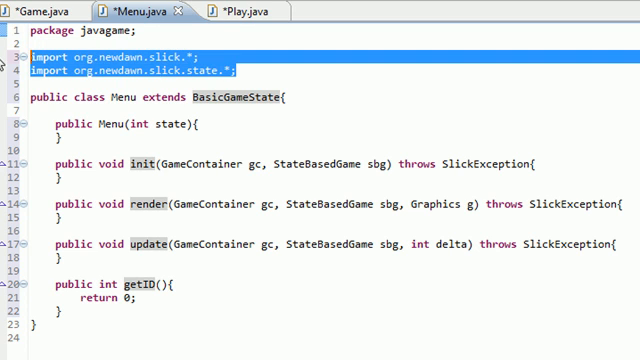
left_click(242, 96)
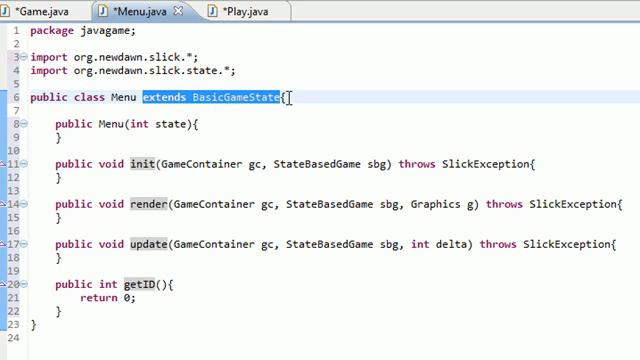
left_click(280, 138)
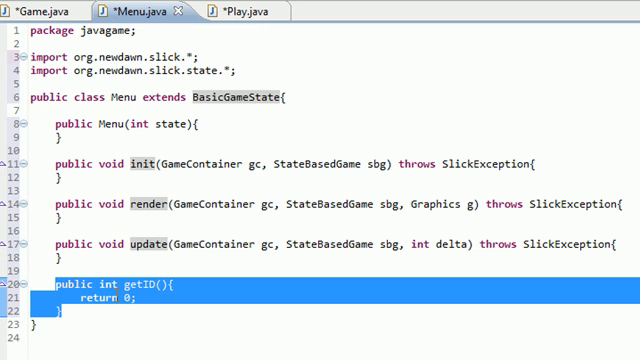
mouse_move(36, 10)
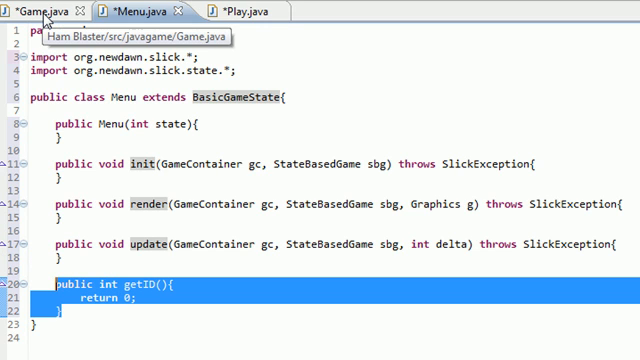
Run from Game.java, saving all three files, so Ham Blaster opens a black FPS window
left_click(40, 8)
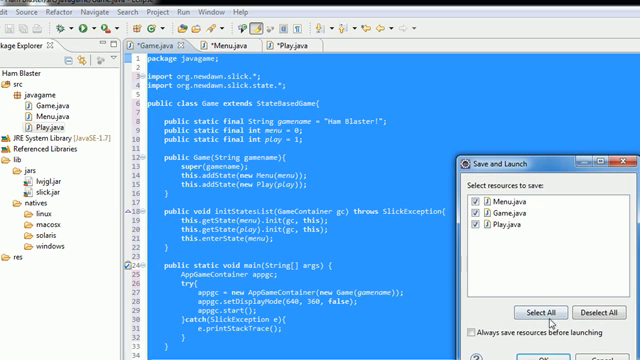
left_click(488, 356)
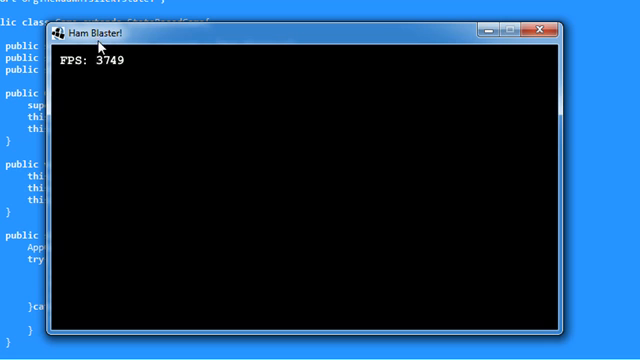
mouse_move(258, 180)
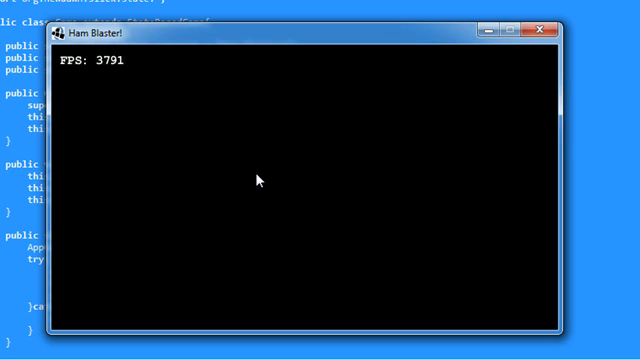